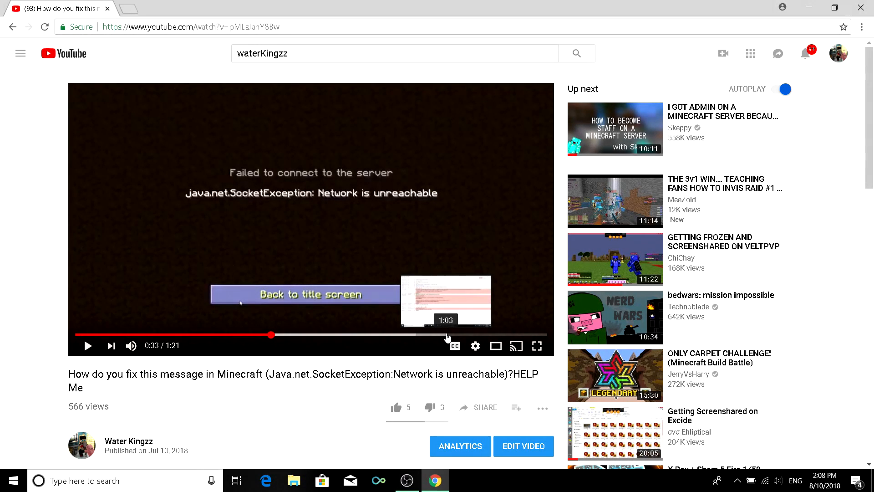
mouse_move(315, 234)
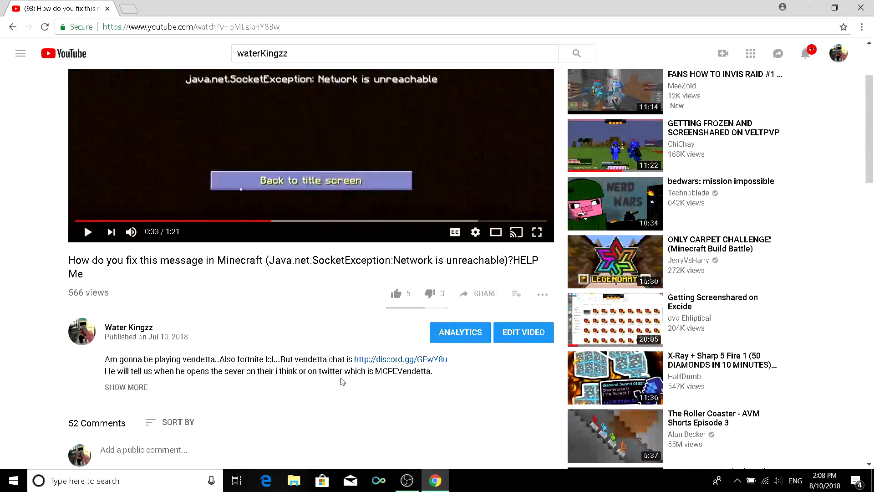
- Open Control Panel's Network and Sharing Center and display the Wi-Fi connection's status window
scroll(down, 3)
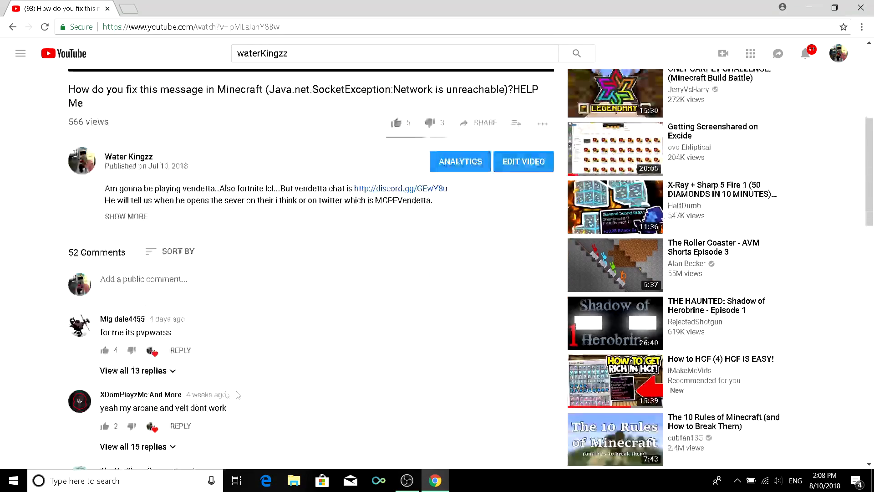
scroll(down, 3)
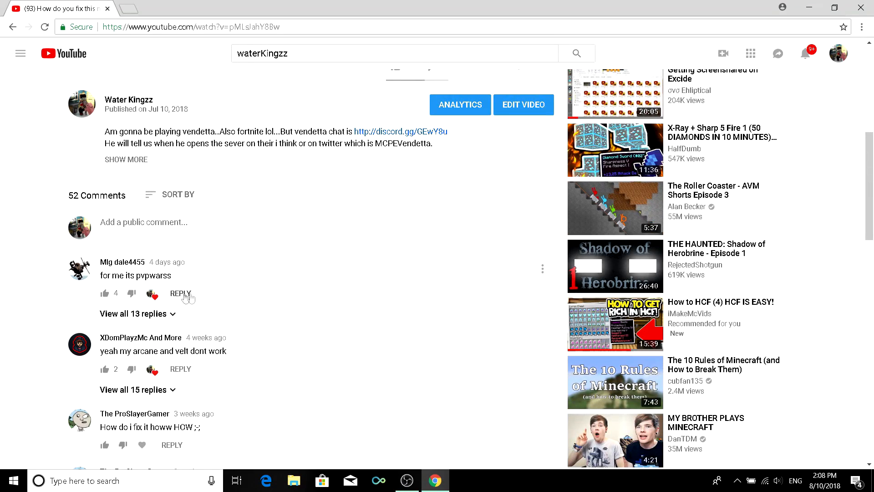
scroll(down, 3)
text(cont)
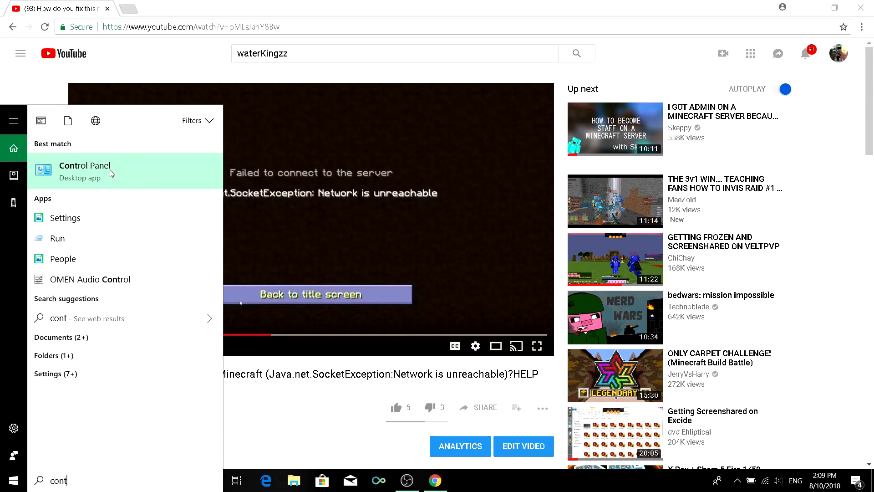
click(84, 170)
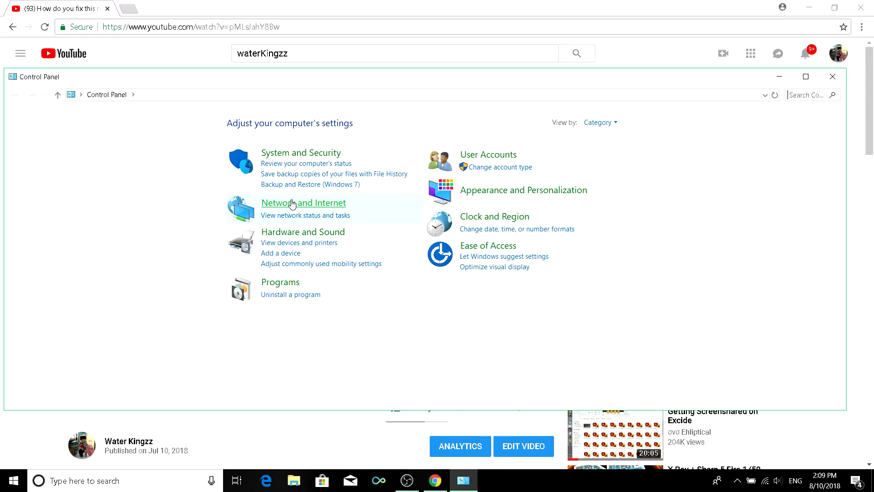
click(303, 202)
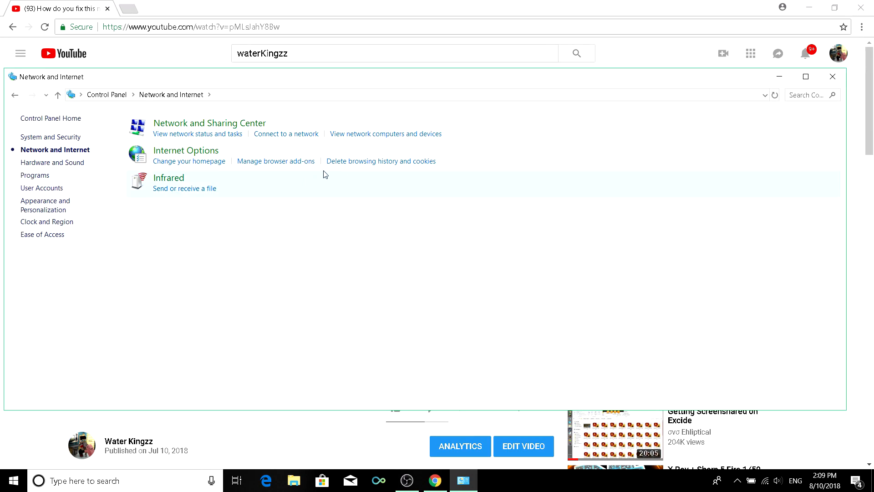
mouse_move(208, 123)
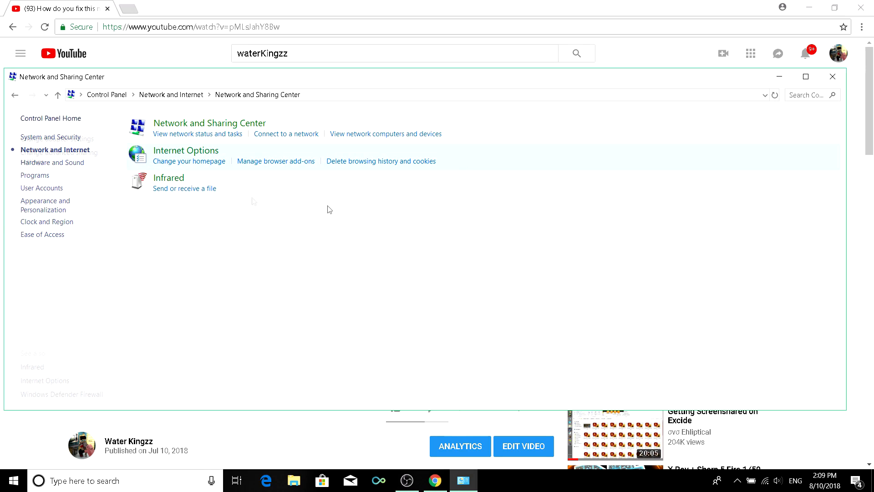
click(209, 122)
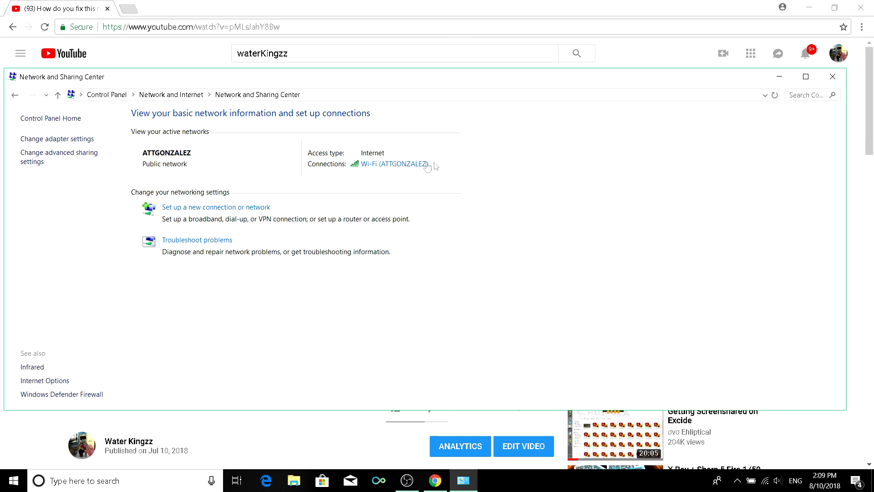
click(392, 164)
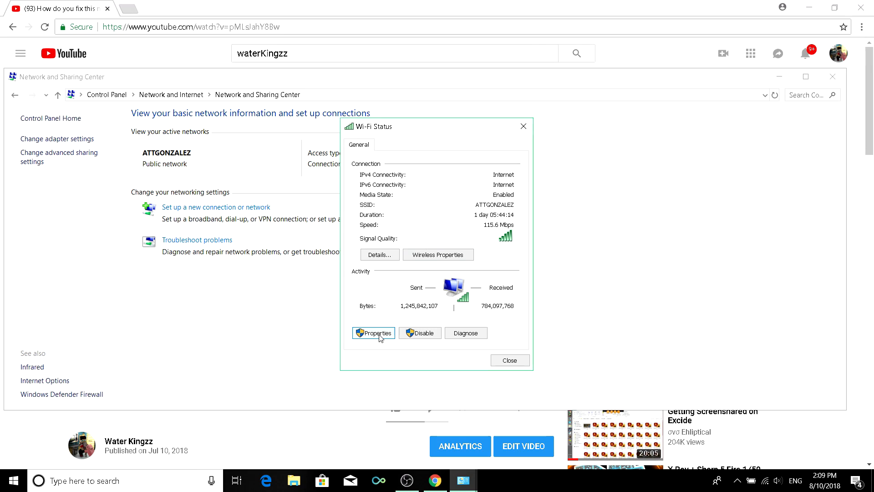
- Open the Internet Protocol Version 4 (TCP/IPv4) properties from the Wi-Fi adapter's properties
click(373, 333)
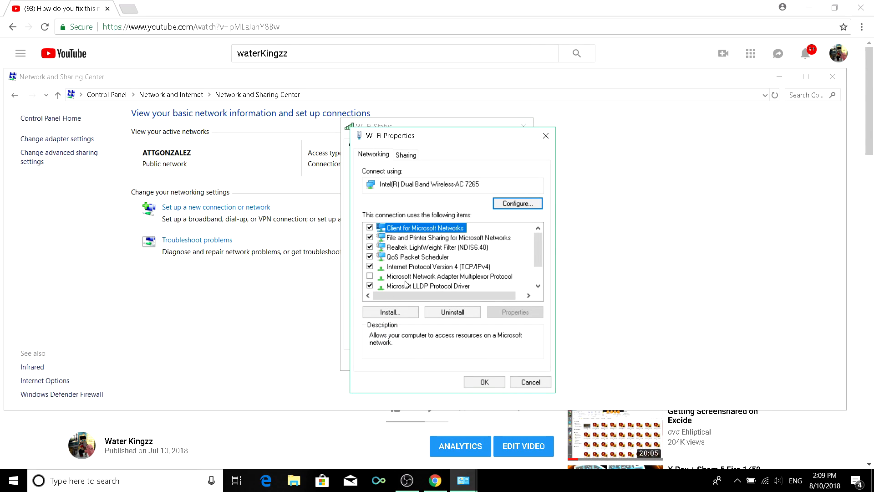
mouse_move(410, 271)
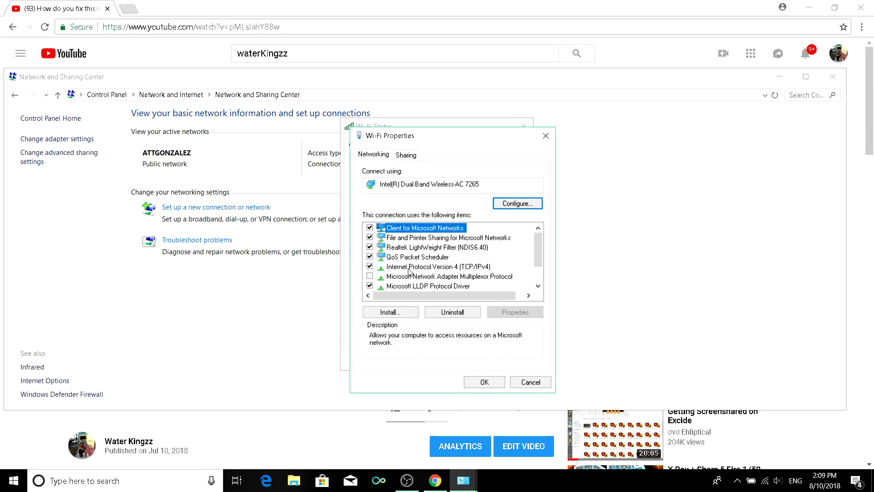
click(437, 266)
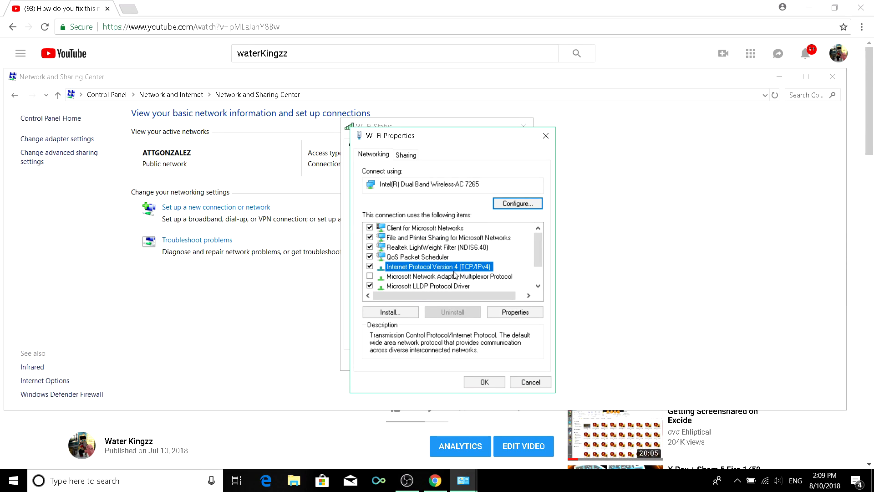
click(515, 312)
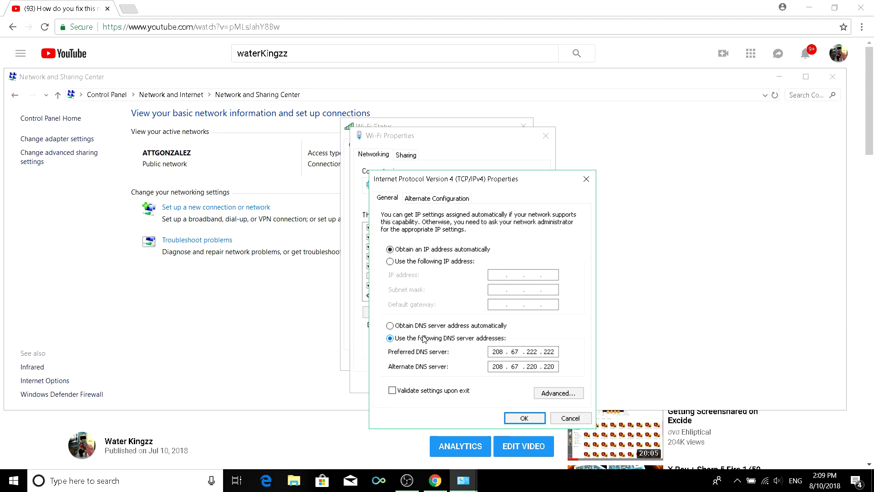
- Choose manual DNS, entering Preferred 208.67.222.222 and Alternate 208.67.220.220
click(390, 325)
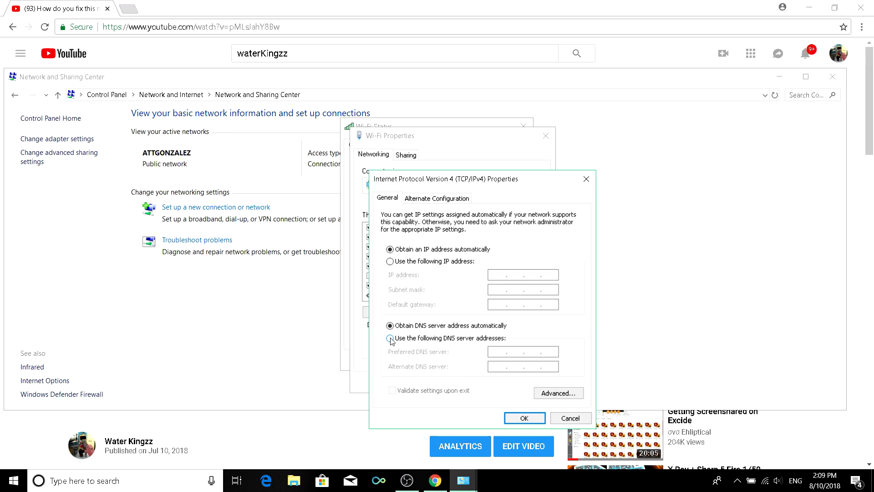
click(390, 338)
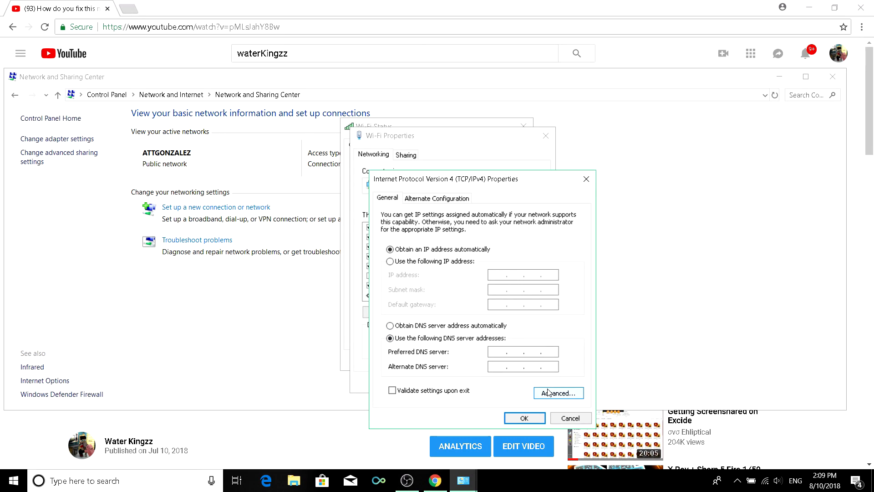
click(518, 351)
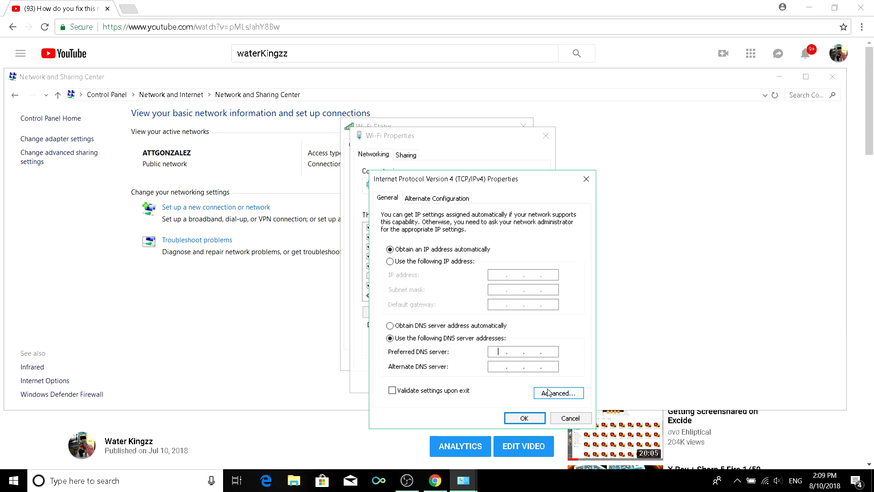
text(208 . 67 . 222 .)
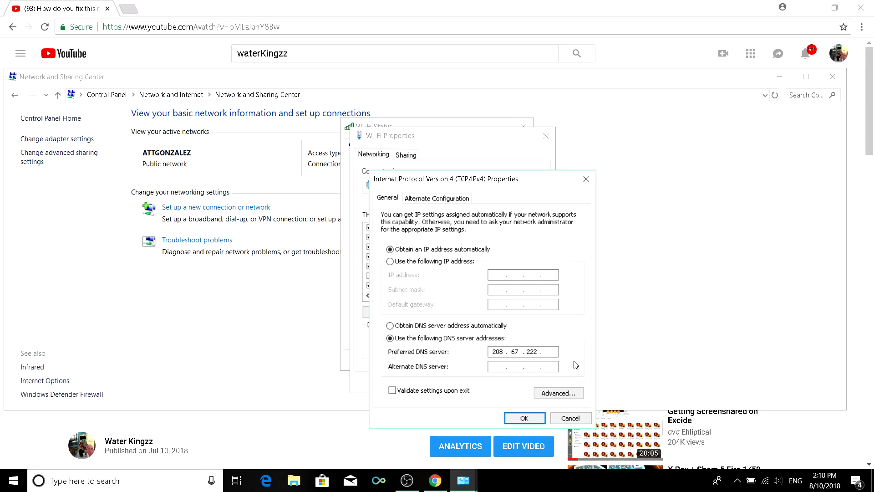
text(222)
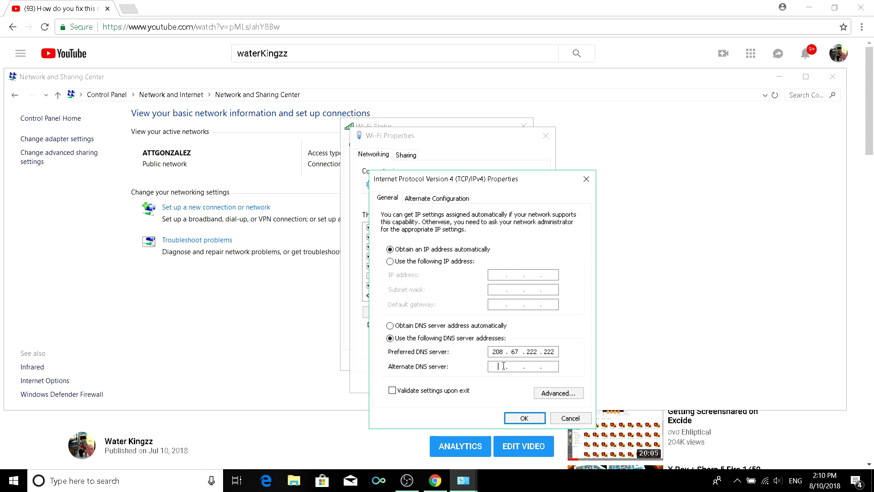
text(208.67..)
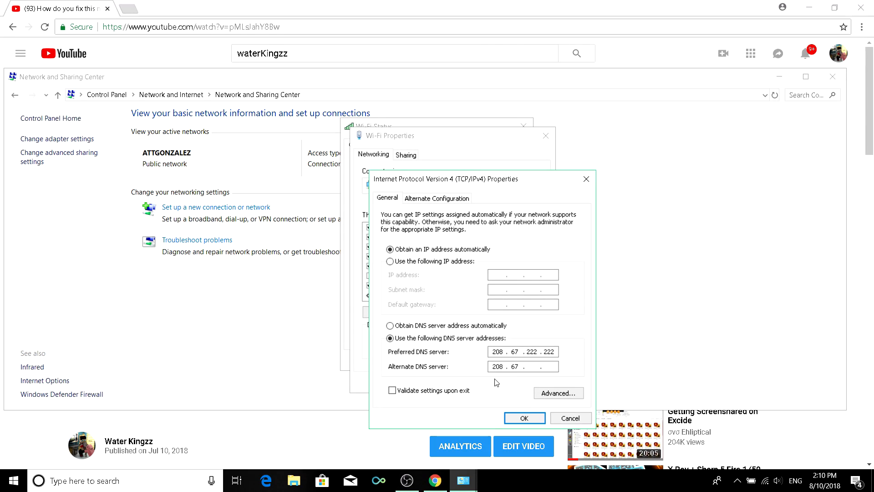
click(523, 366)
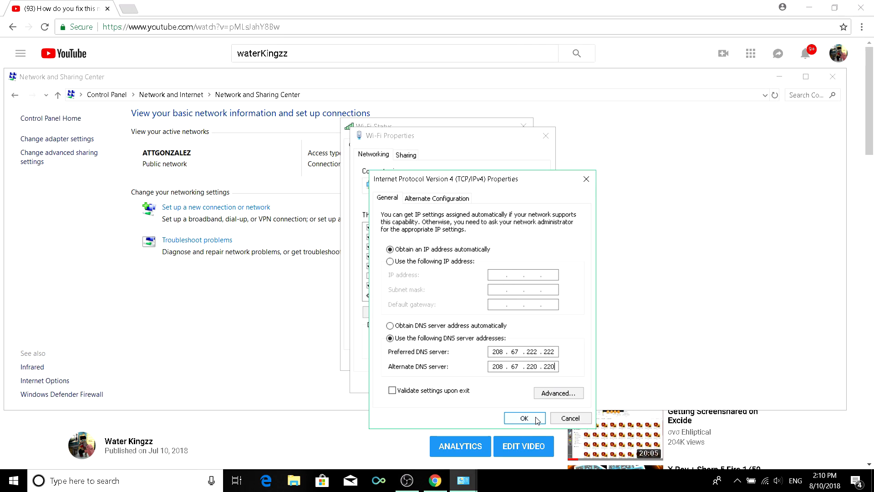
- Set IPv4 DNS to 'Obtain DNS server address automatically' and close the dialog
click(524, 417)
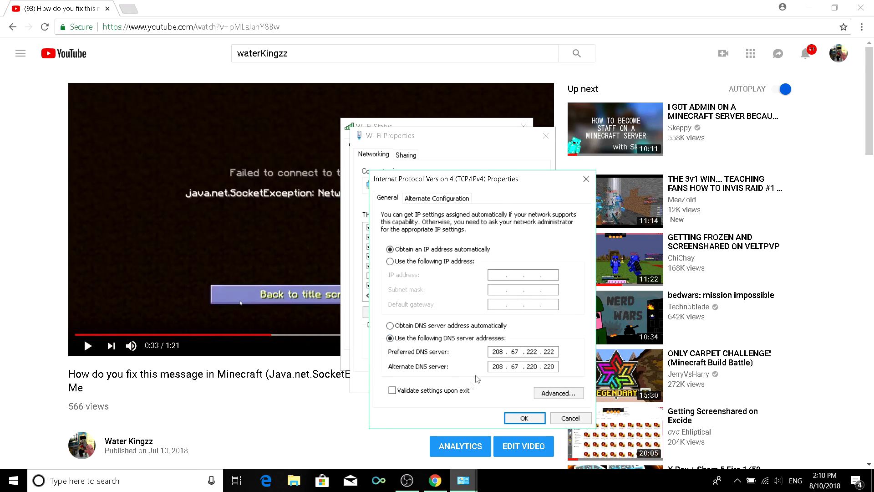
click(390, 325)
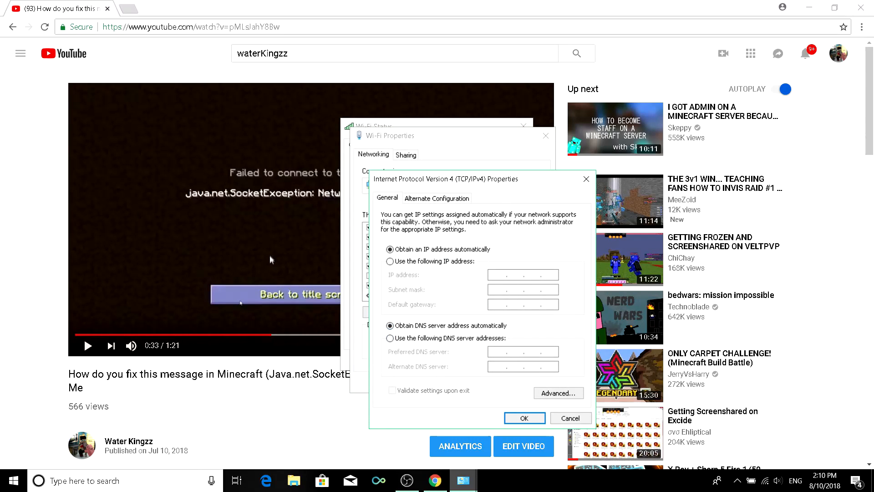
click(524, 417)
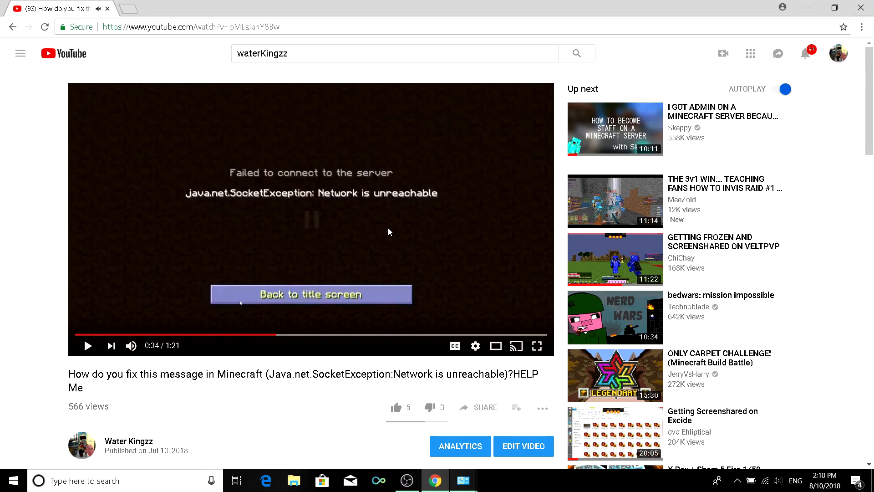
mouse_move(274, 276)
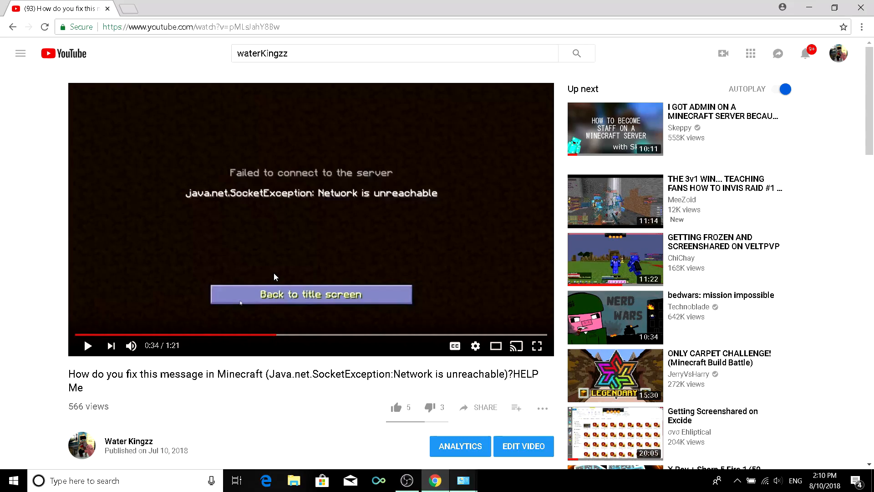
scroll(down, 3)
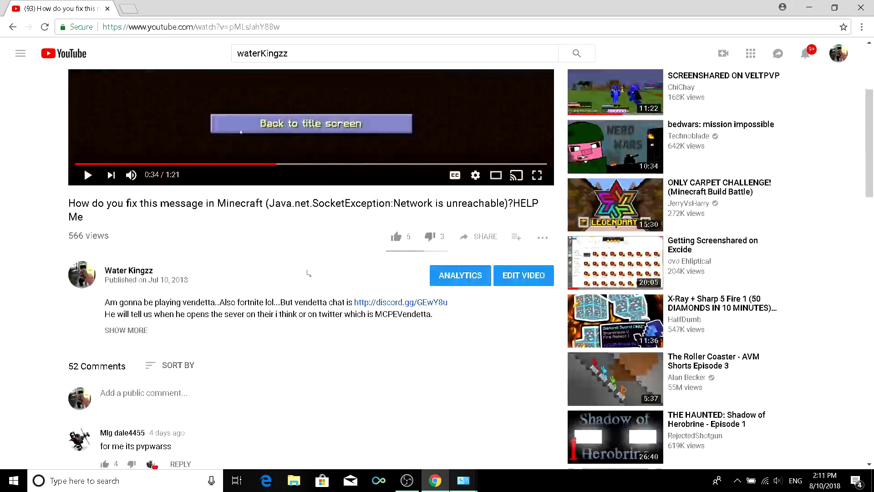
scroll(down, 3)
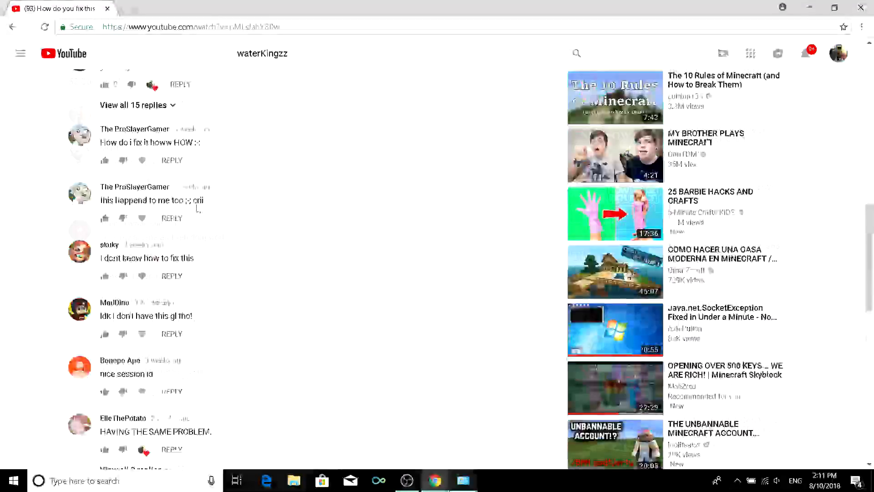